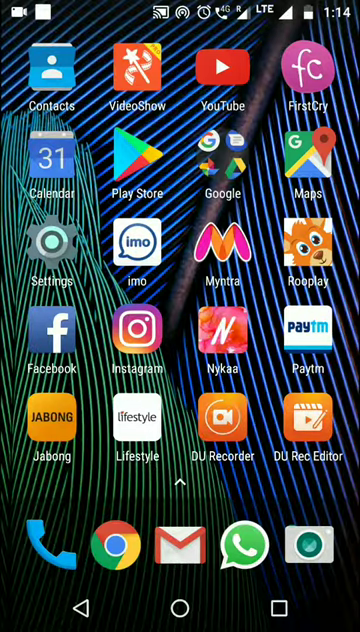
# Step: Launch Rooplay and scroll the game library to find Garfield Color under Continue Playing
pyautogui.click(317, 245)
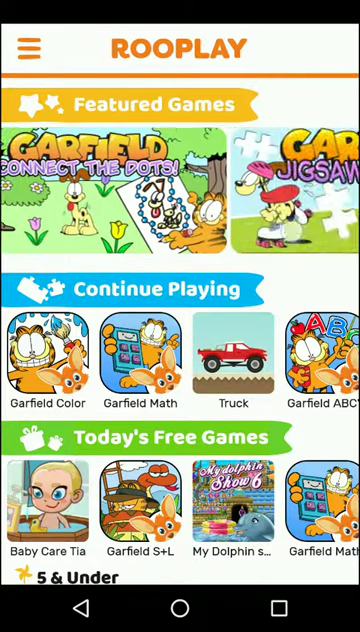
pyautogui.hscroll(-3)
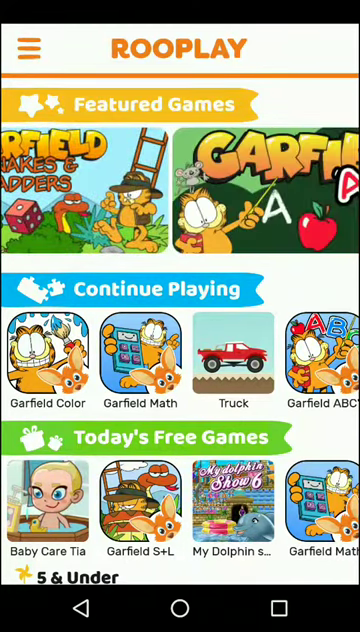
pyautogui.hscroll(-3)
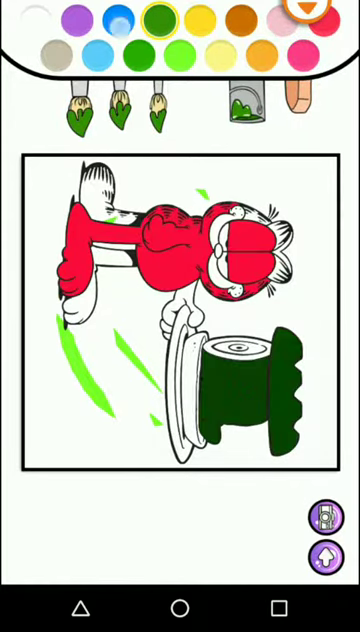
# Step: Leave the red-and-green Garfield drawing to reach the gallery of uncolored Garfield pages
pyautogui.click(115, 18)
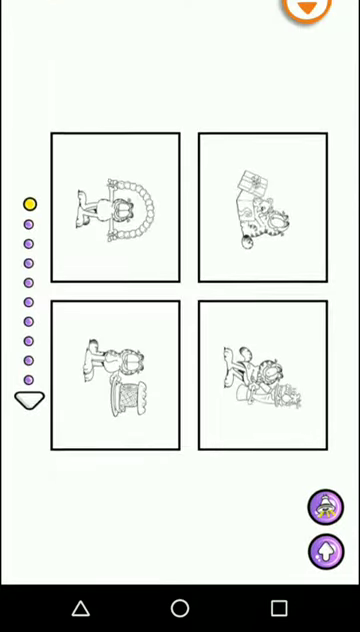
# Step: Choose a Garfield outline from the gallery to load a blank coloring page
pyautogui.click(122, 205)
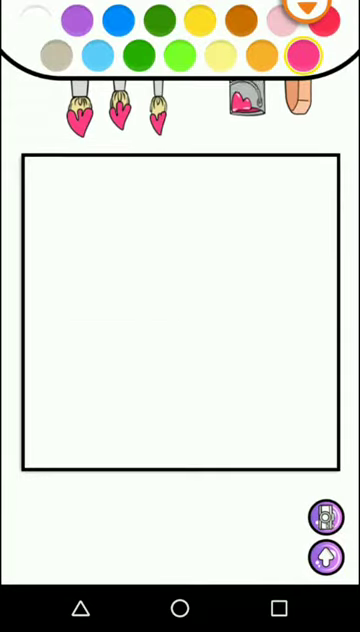